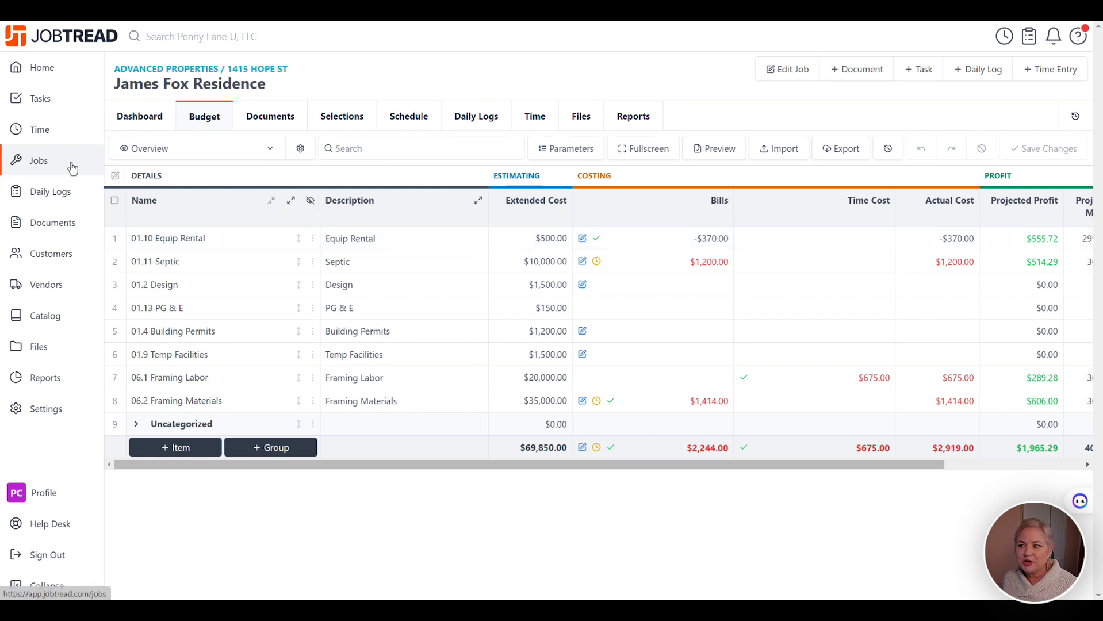
mouse_move(868, 69)
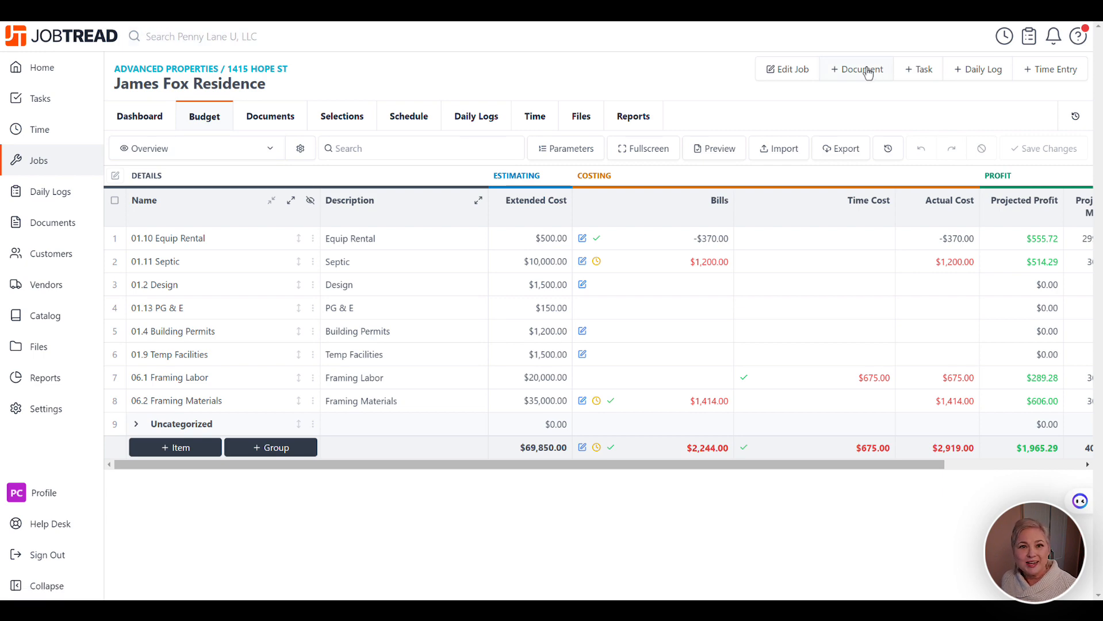
Start a new bill on the job with Beginning Balances as the vendor.
click(856, 69)
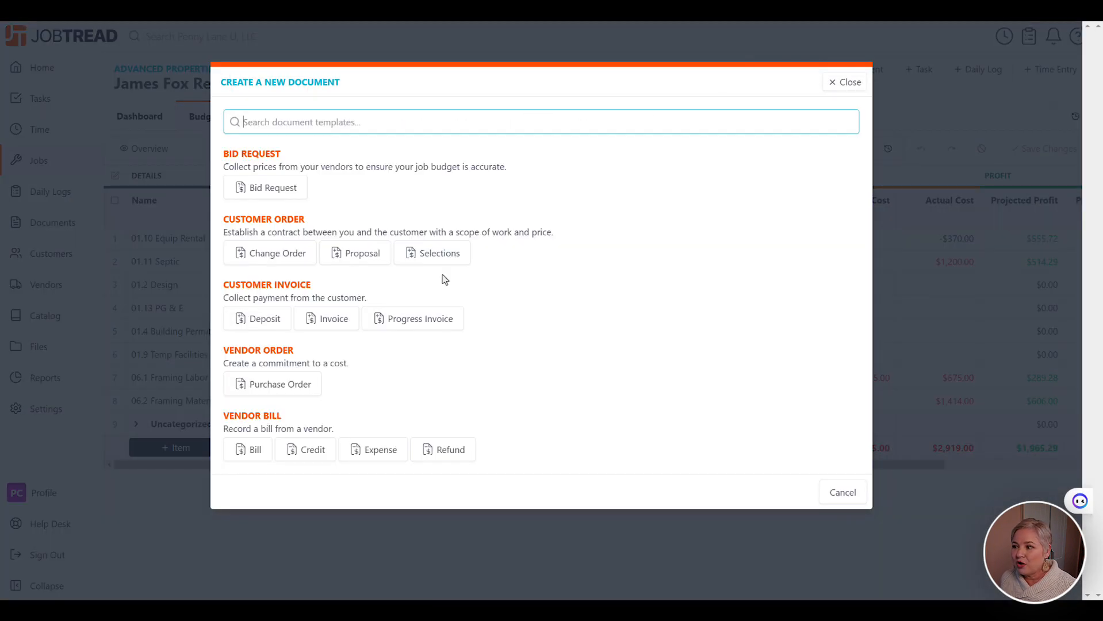
click(253, 450)
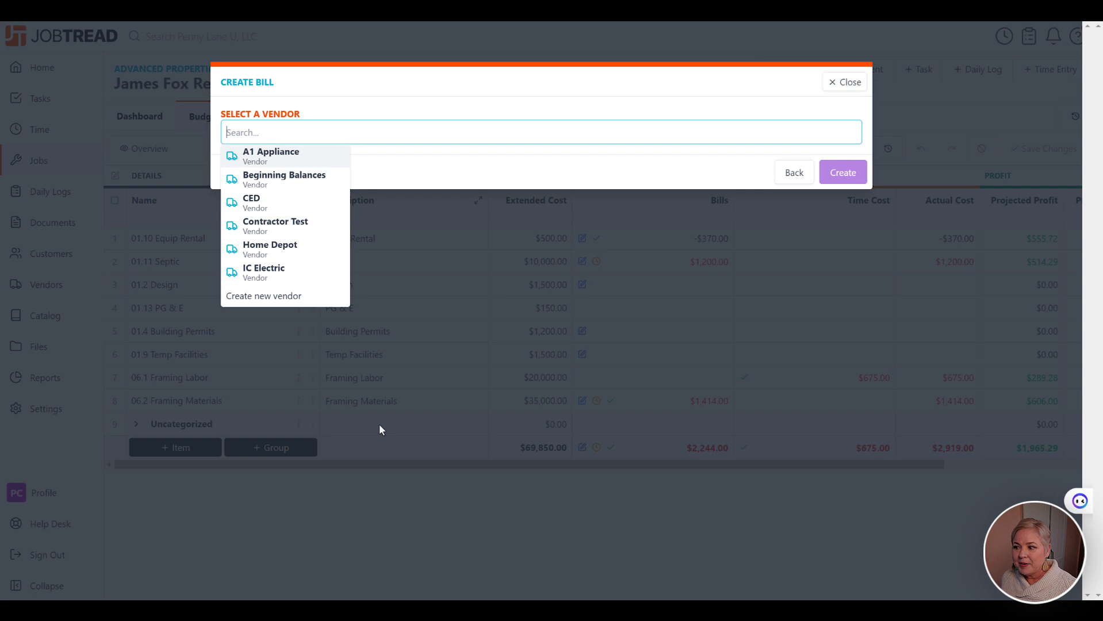
mouse_move(307, 187)
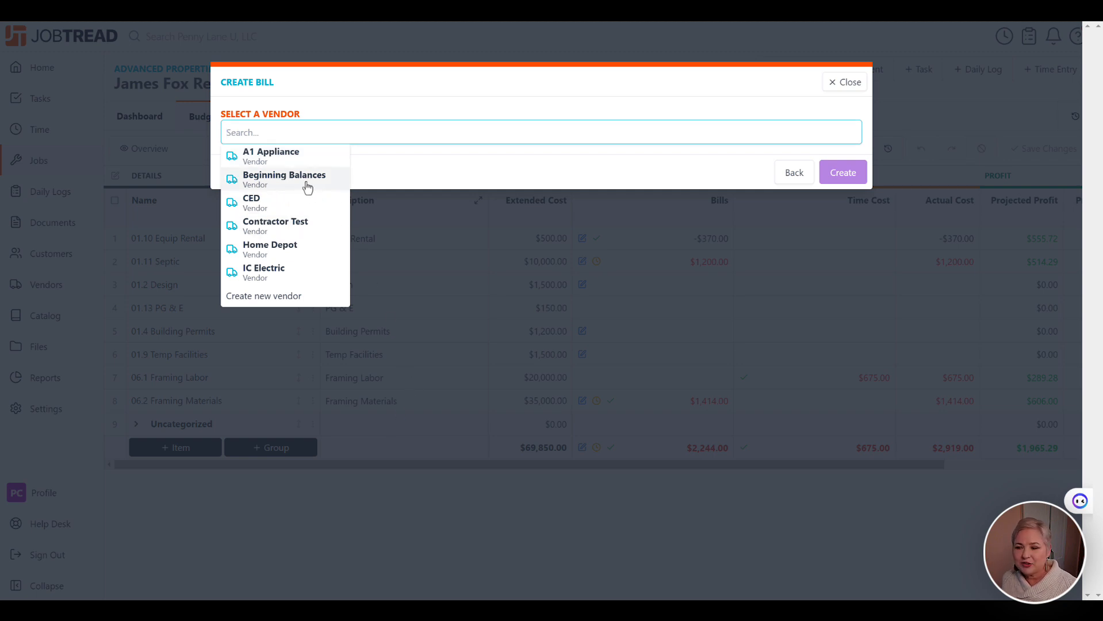
click(284, 179)
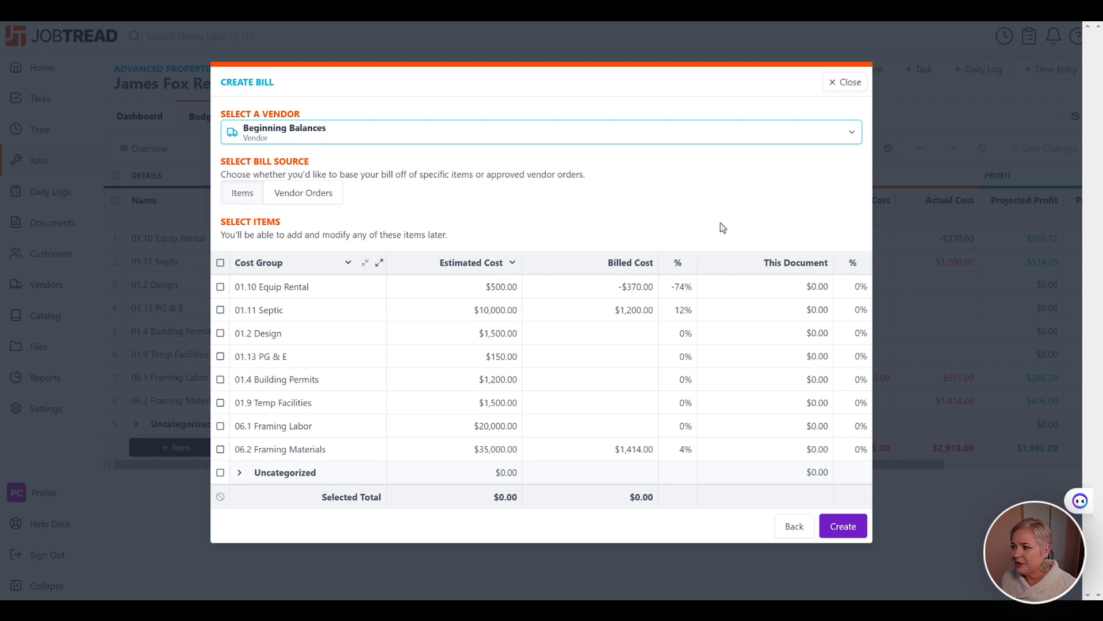
Enter opening amounts on the first five cost groups, totalling $2,575.00.
click(764, 286)
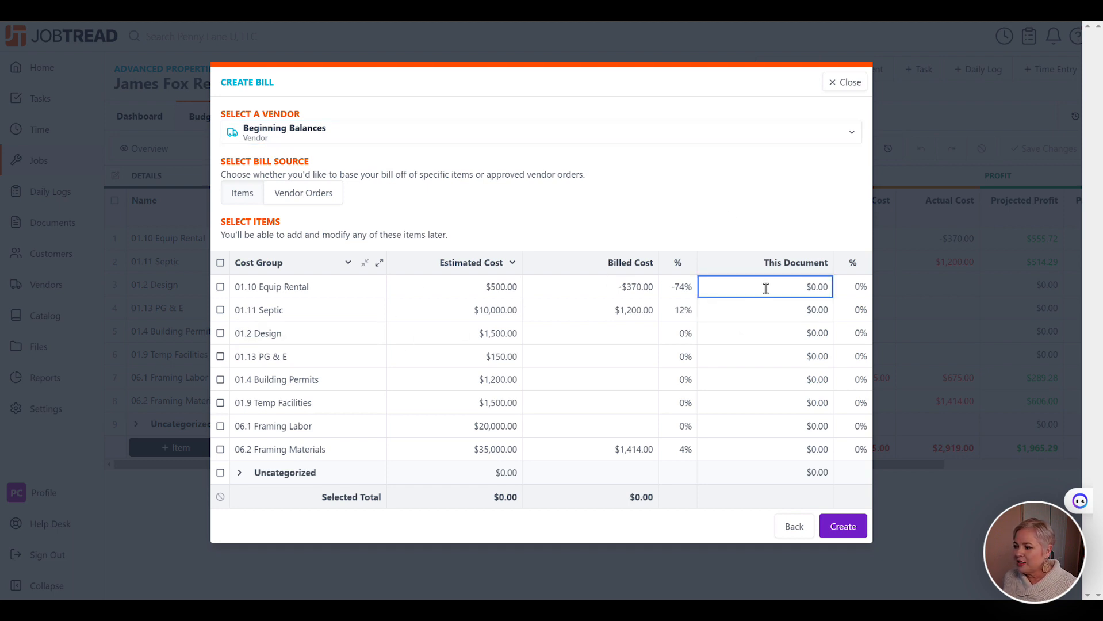
text(12)
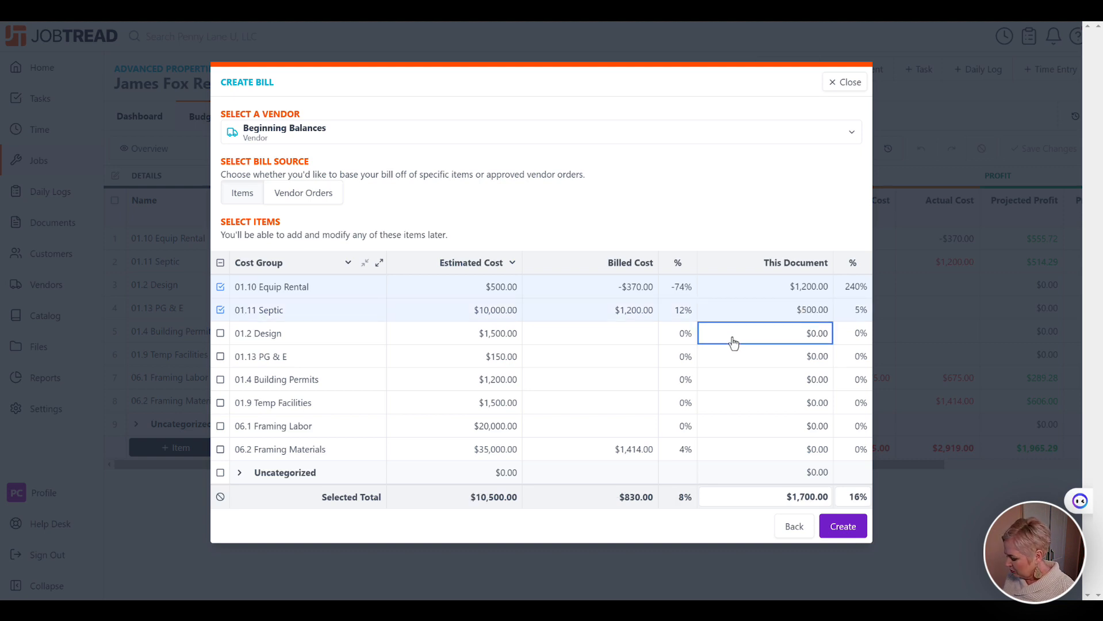
text(600)
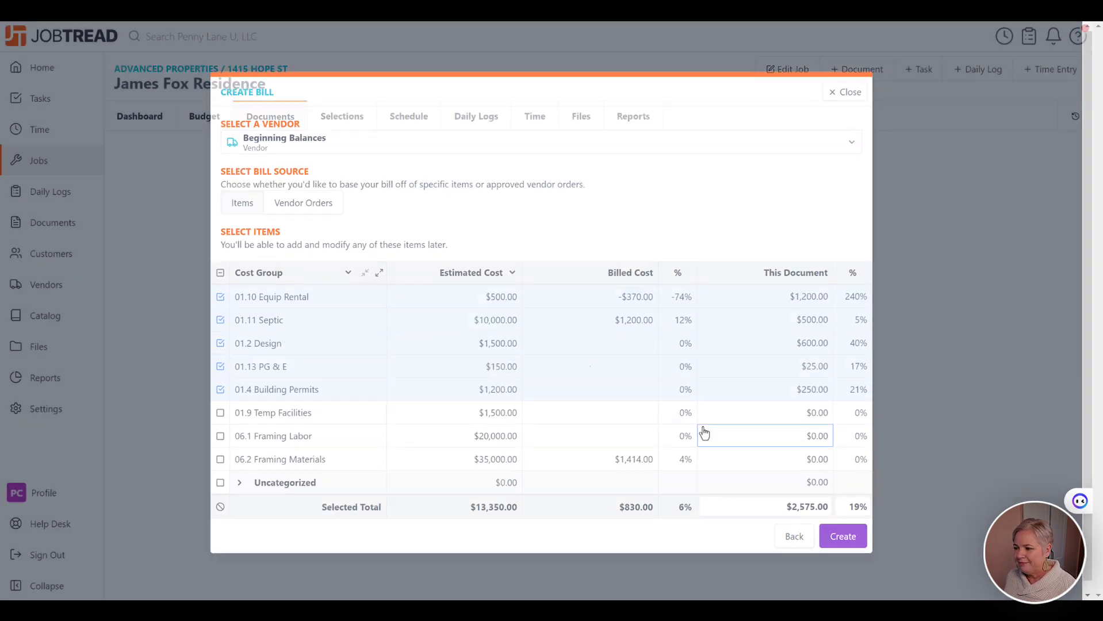
Create Bill 4-27 with QuickBooks push off and record the full $2,575.00 payment.
click(842, 536)
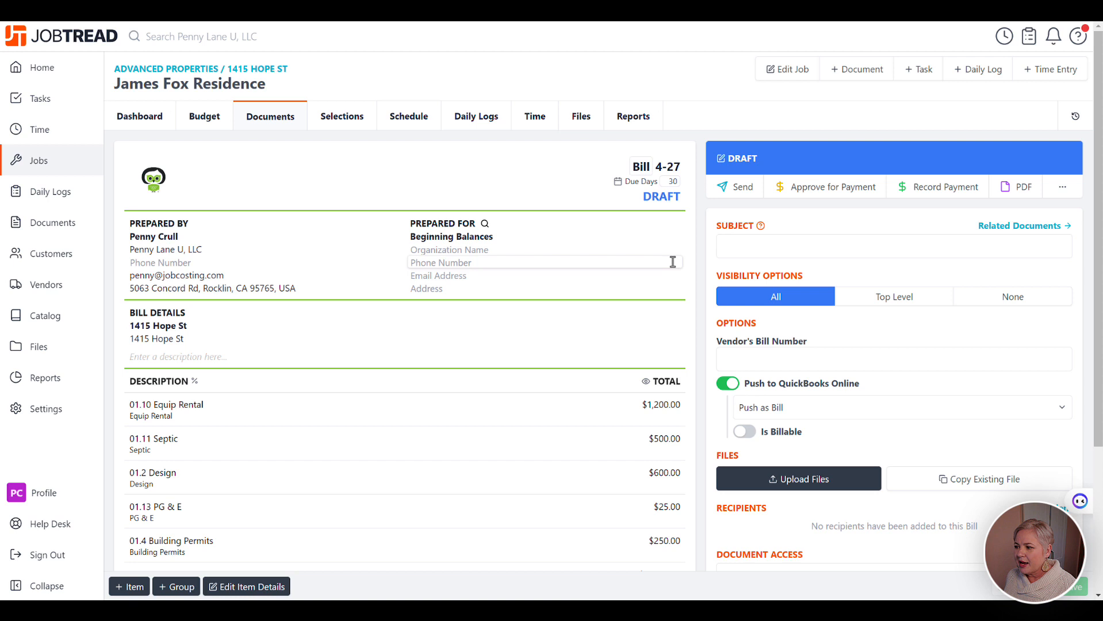
mouse_move(716, 390)
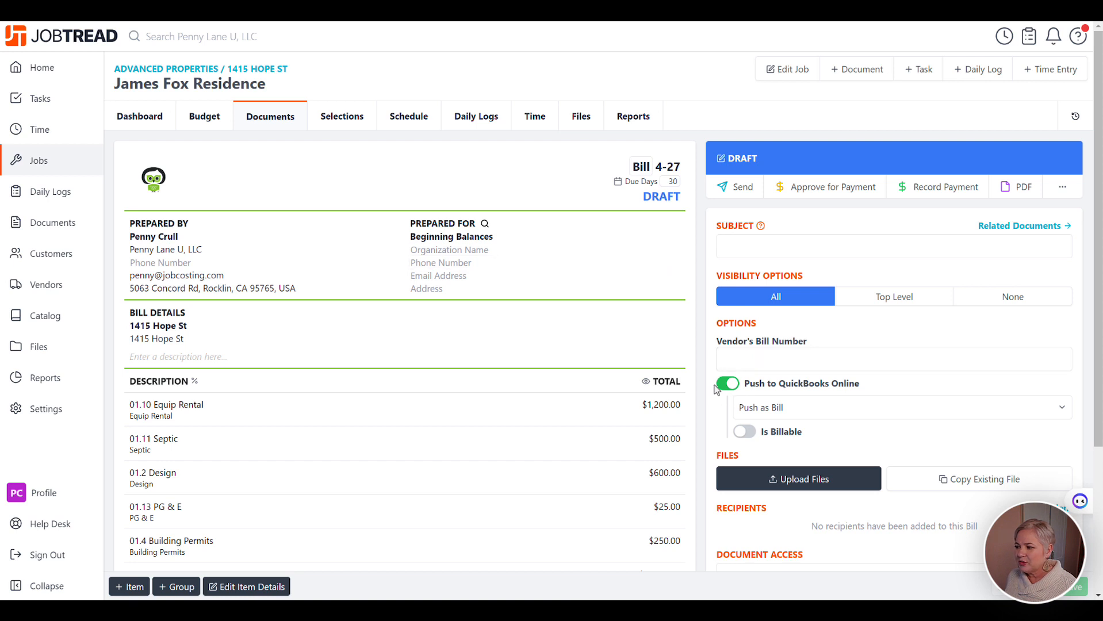
click(727, 383)
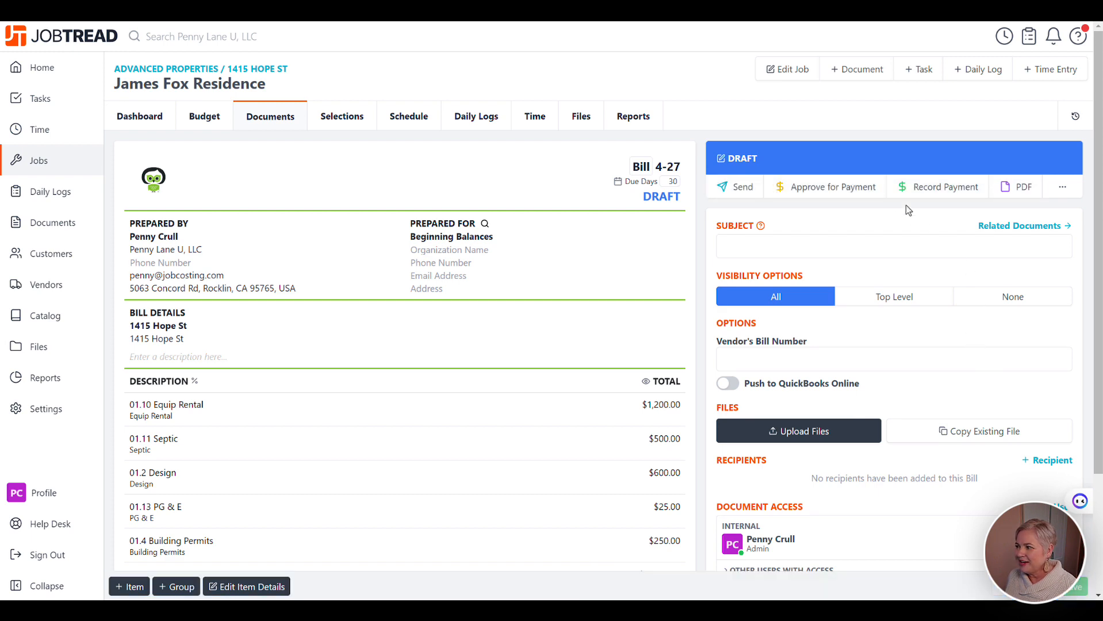
click(945, 187)
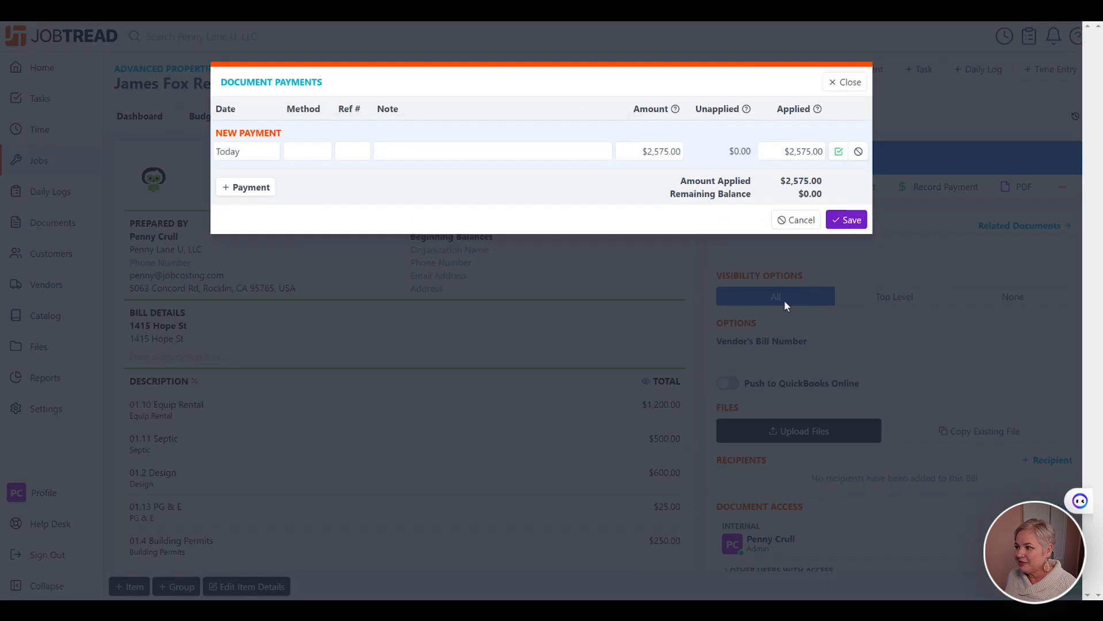
click(846, 219)
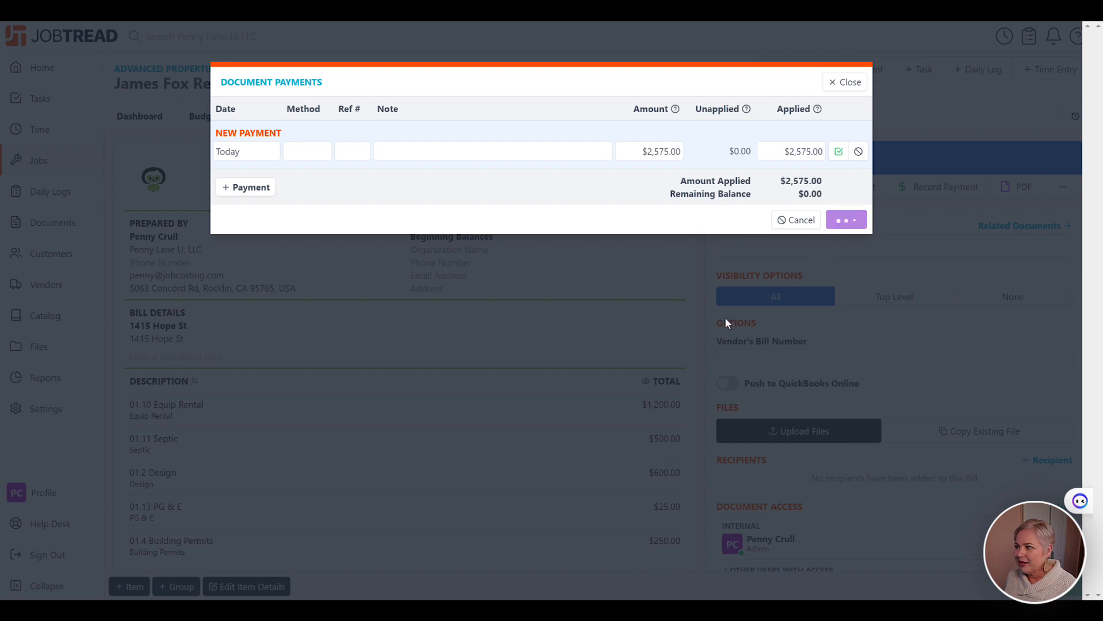
click(846, 219)
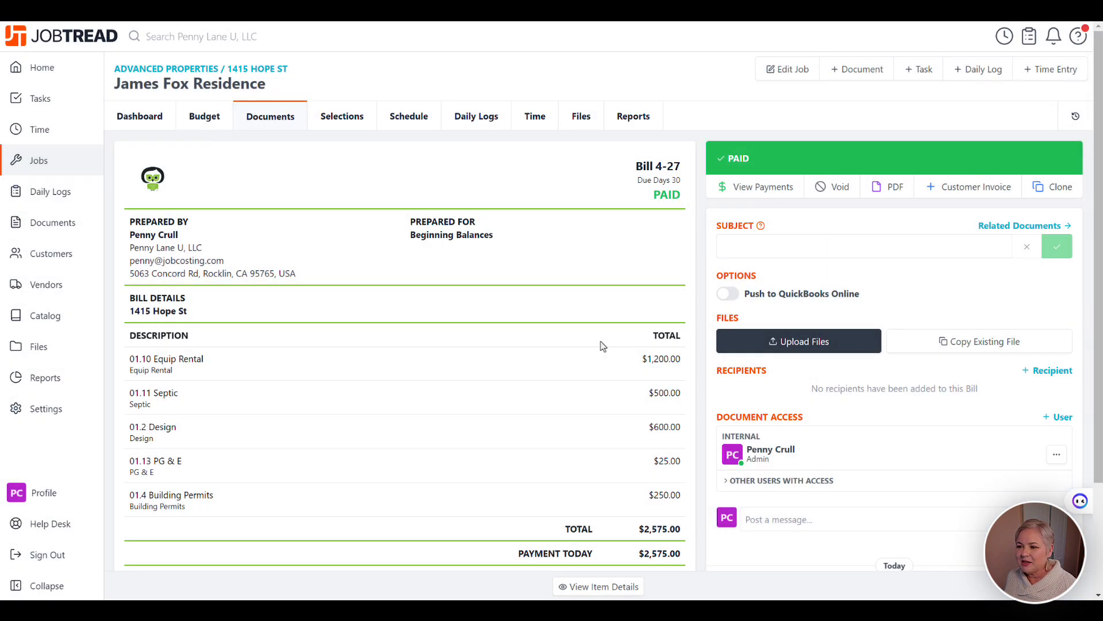
mouse_move(569, 312)
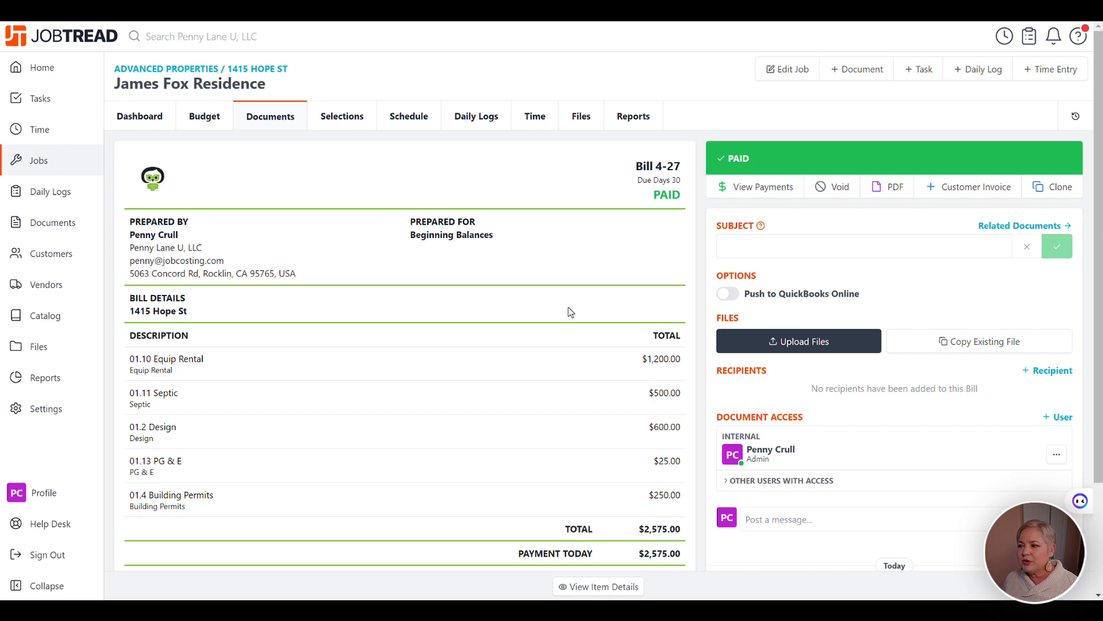
mouse_move(855, 69)
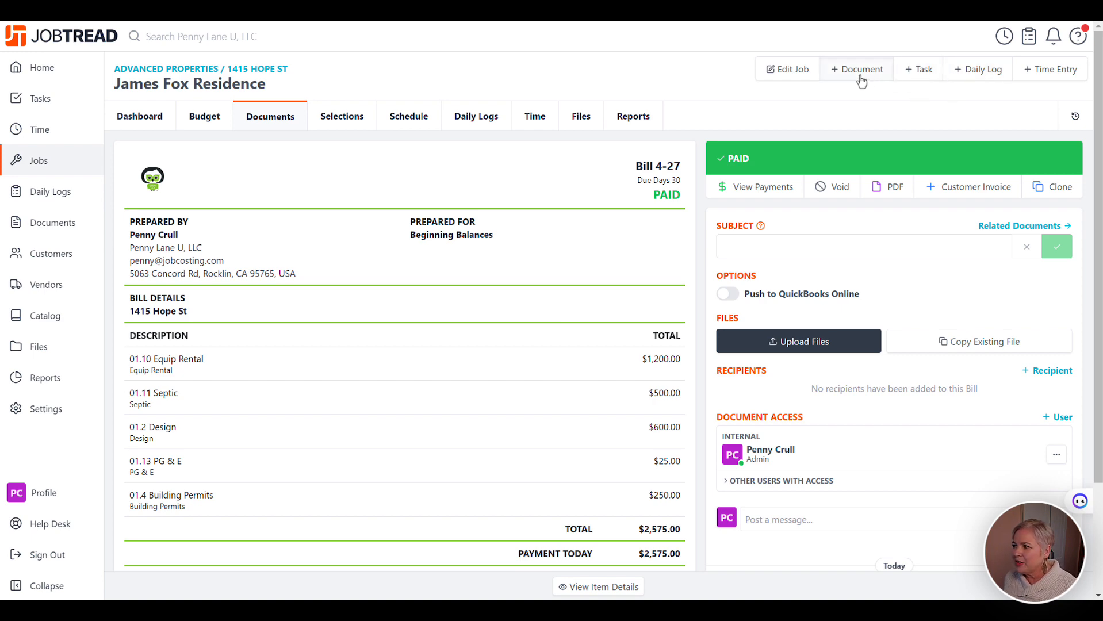
Create Invoice 4-28 billing Equip Rental and Septic at 100% and Design at 50%, totalling $16,071.43.
click(855, 69)
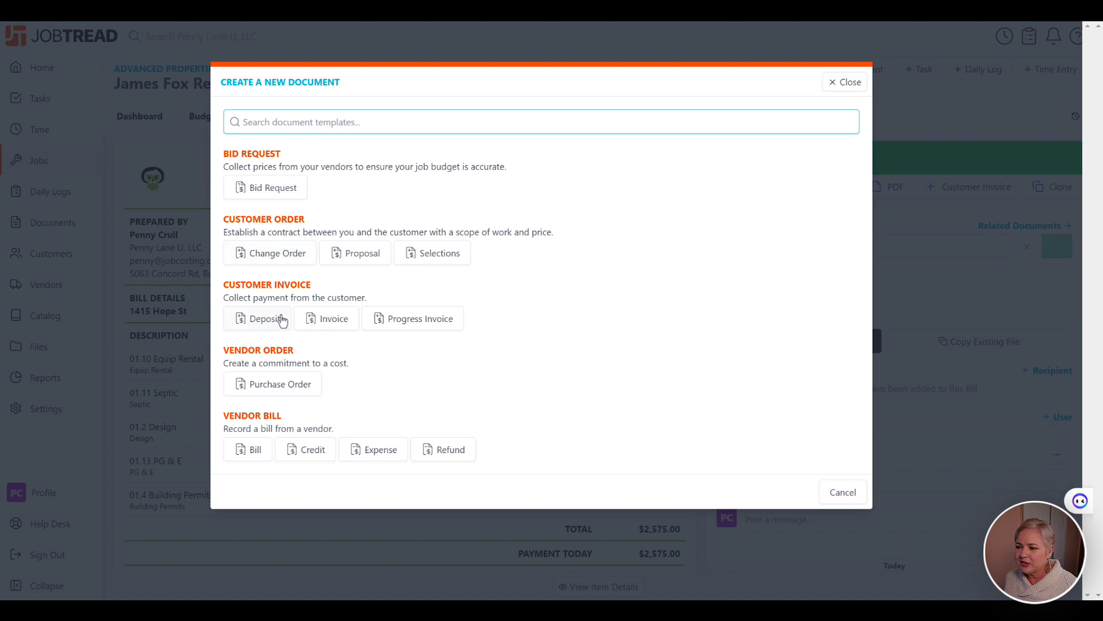
click(325, 317)
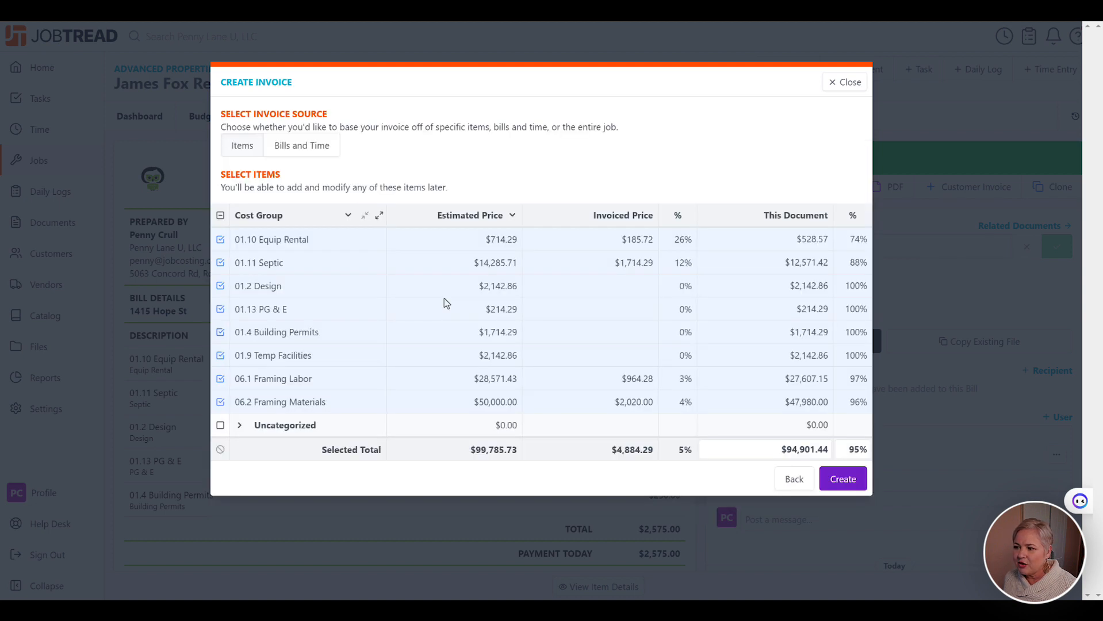
click(765, 239)
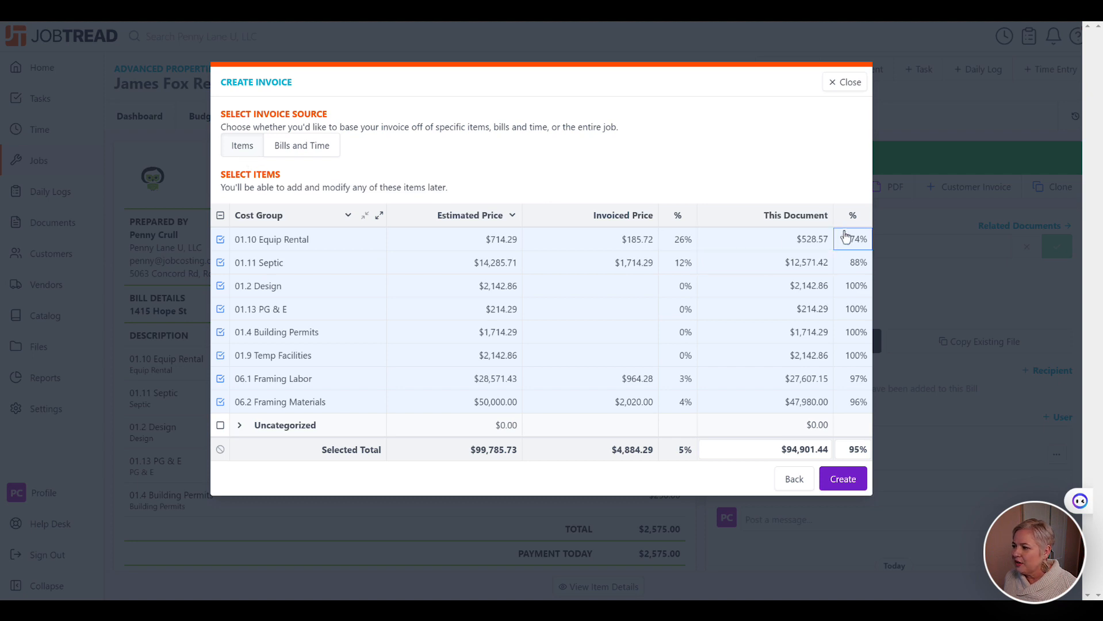
click(763, 238)
text(100)
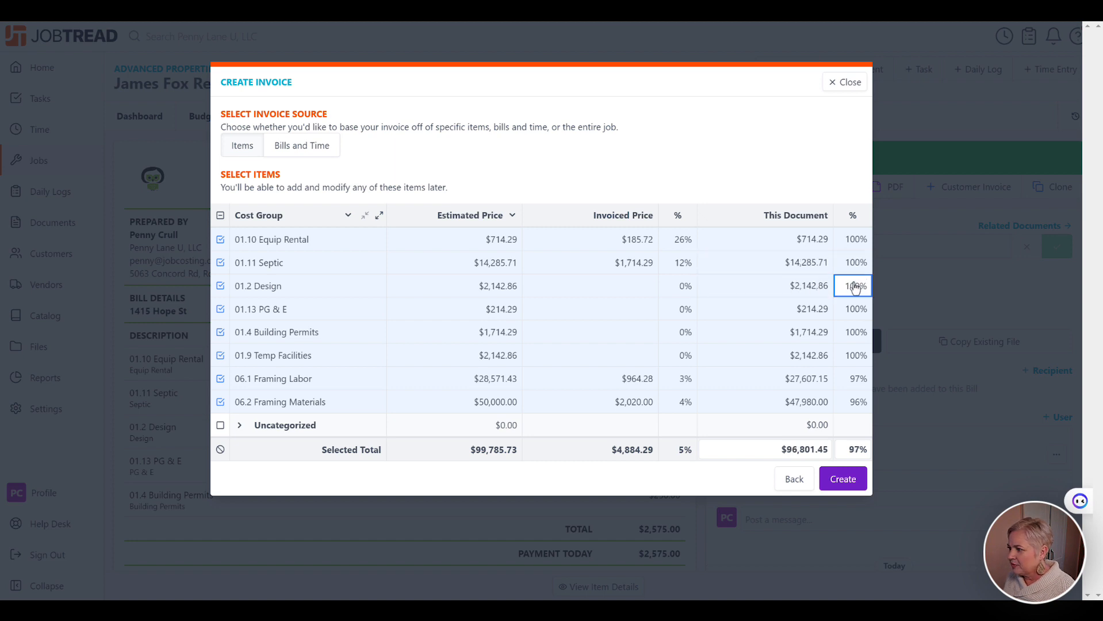
text(50)
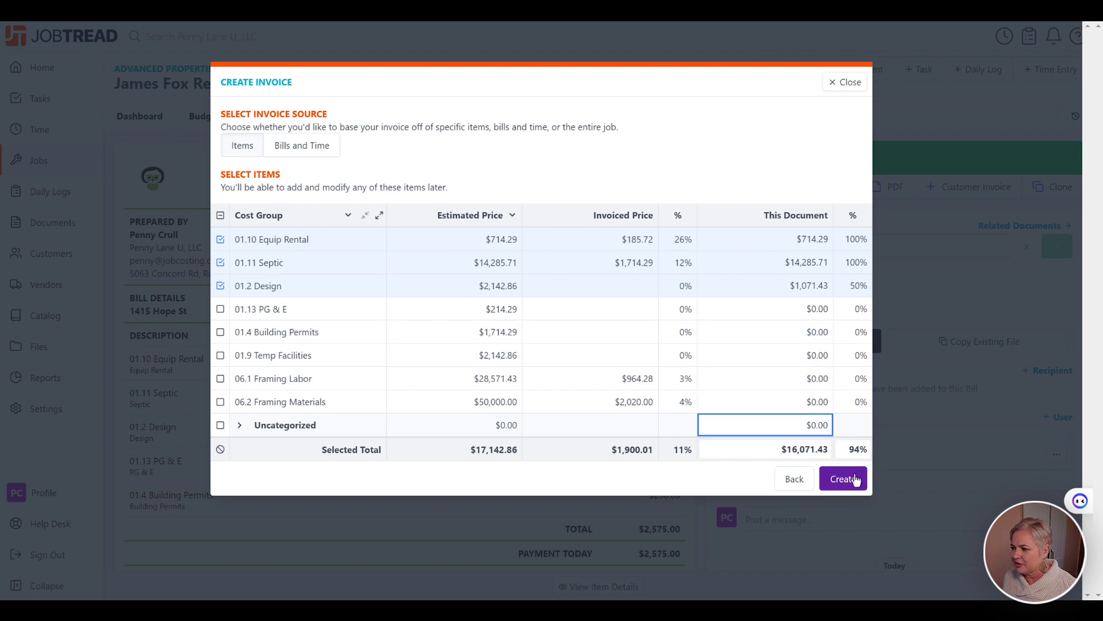
click(842, 478)
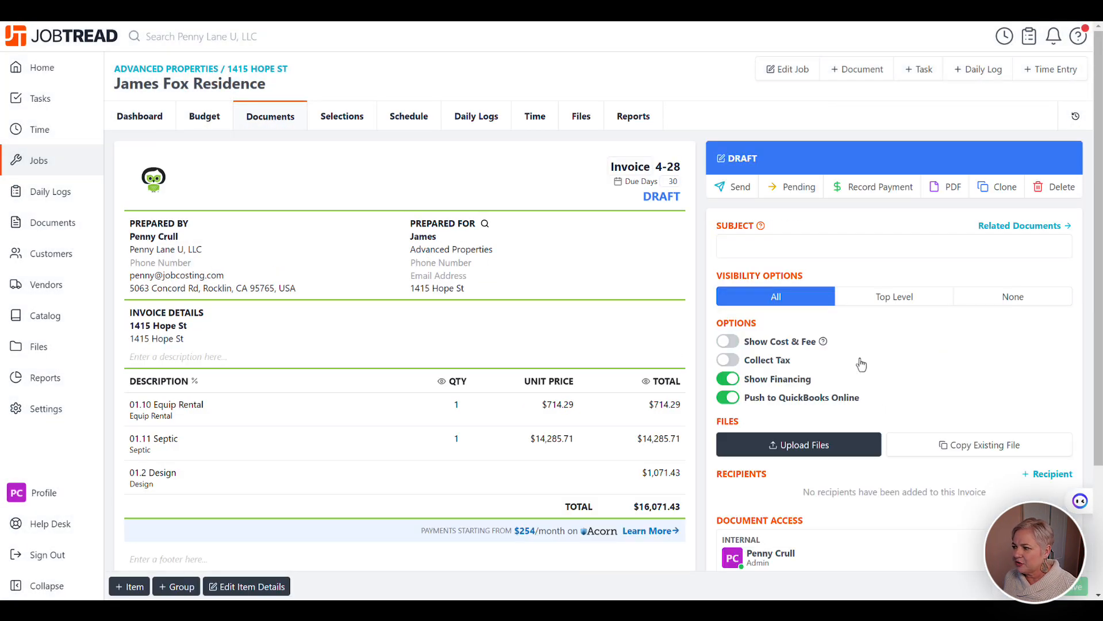
Switch off Show Financing and QuickBooks push, then record the full $16,071.43 payment.
click(727, 398)
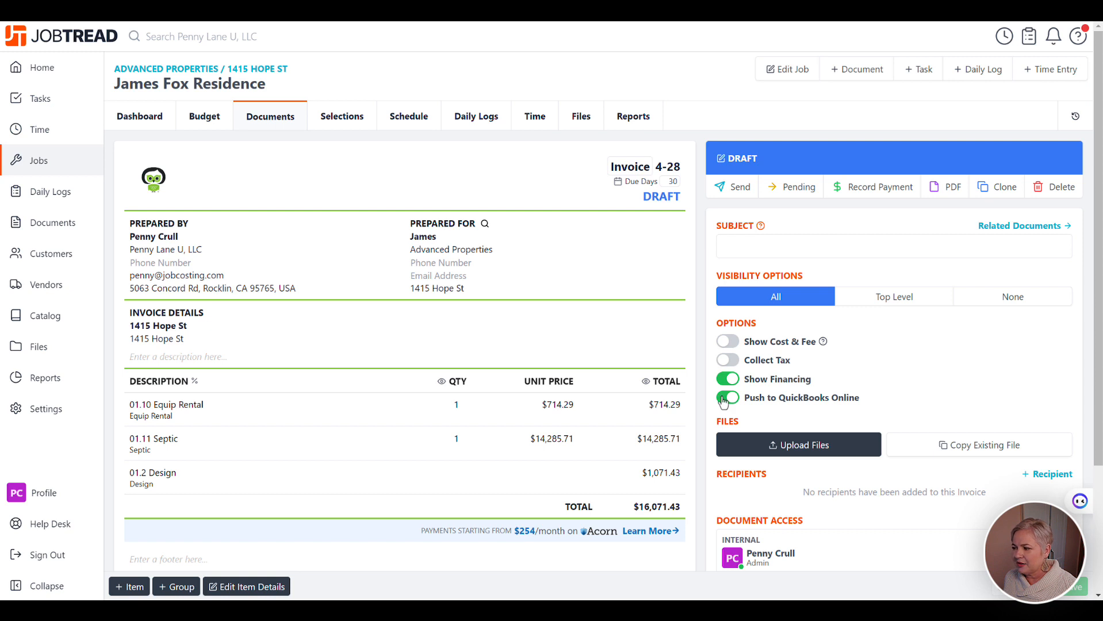
click(727, 397)
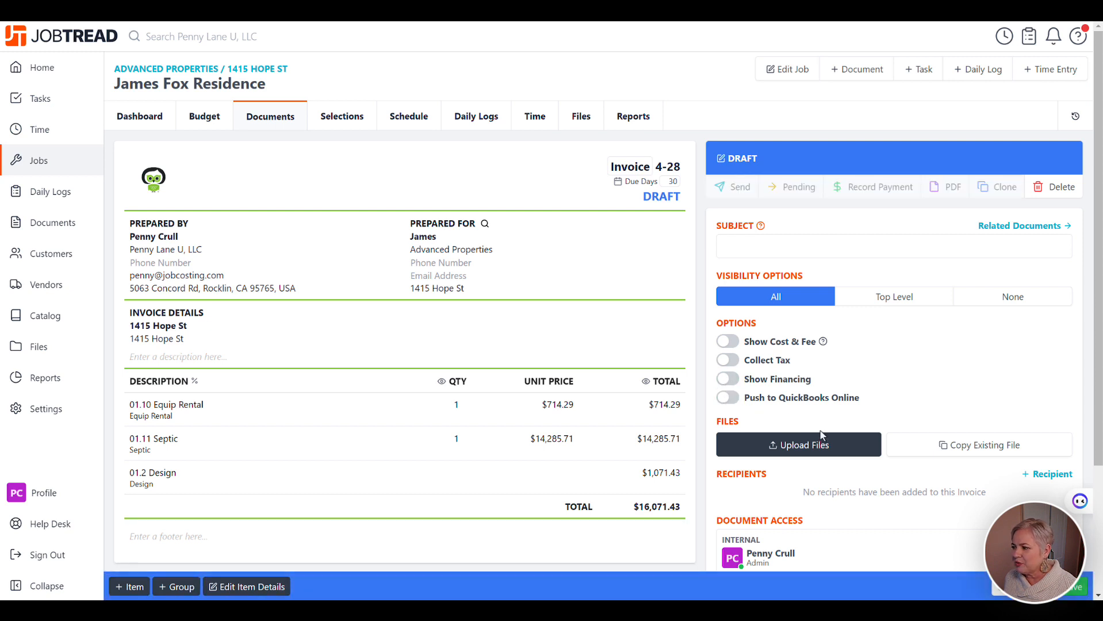
mouse_move(1014, 403)
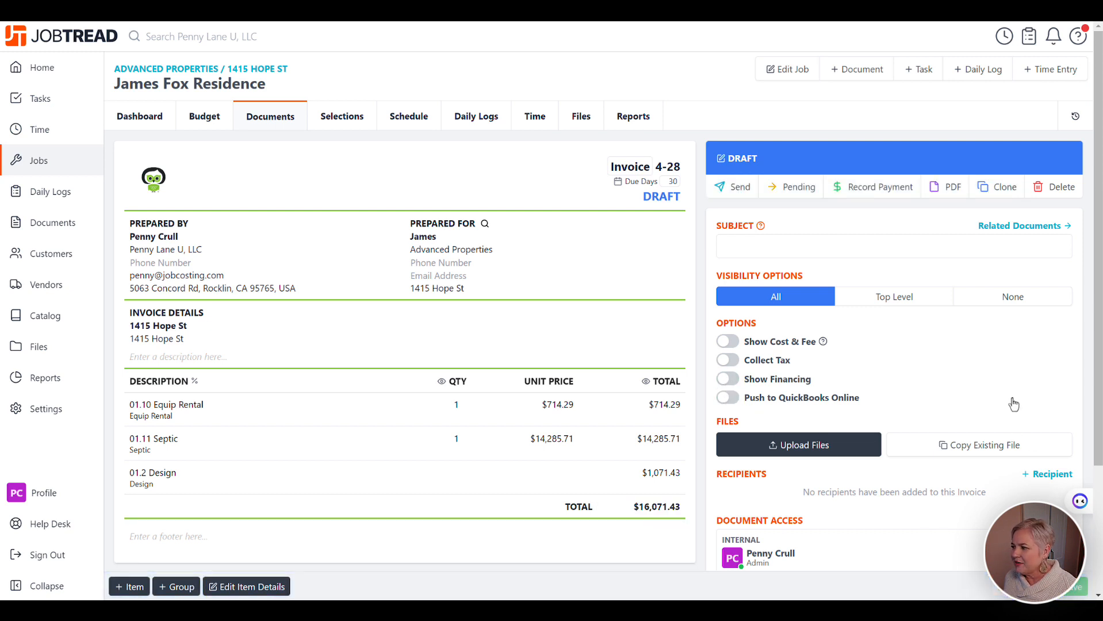
click(879, 187)
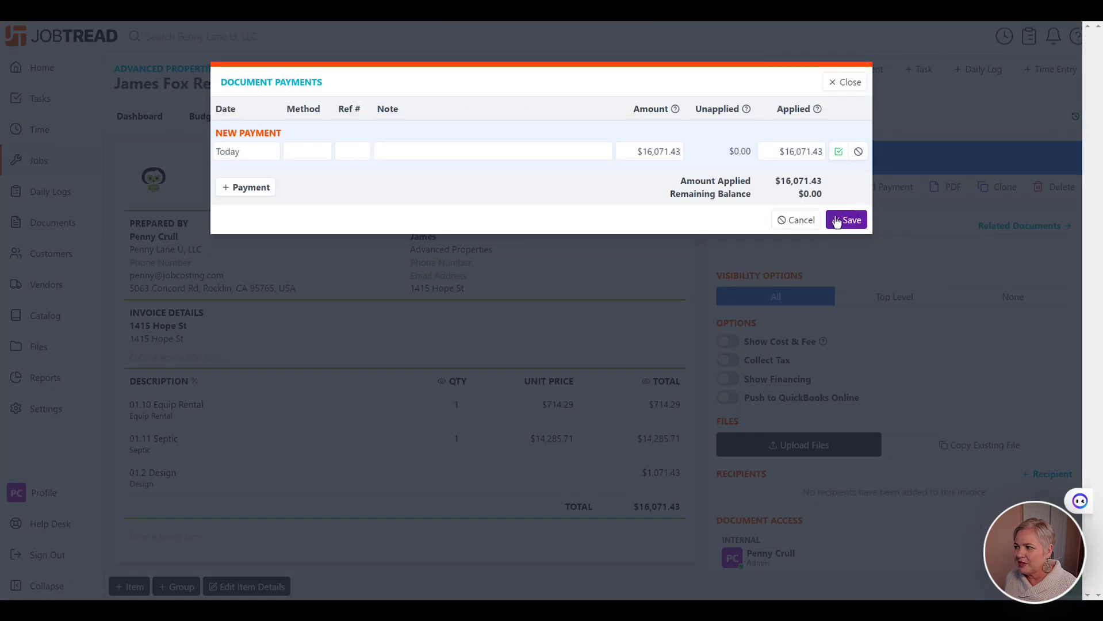
click(846, 219)
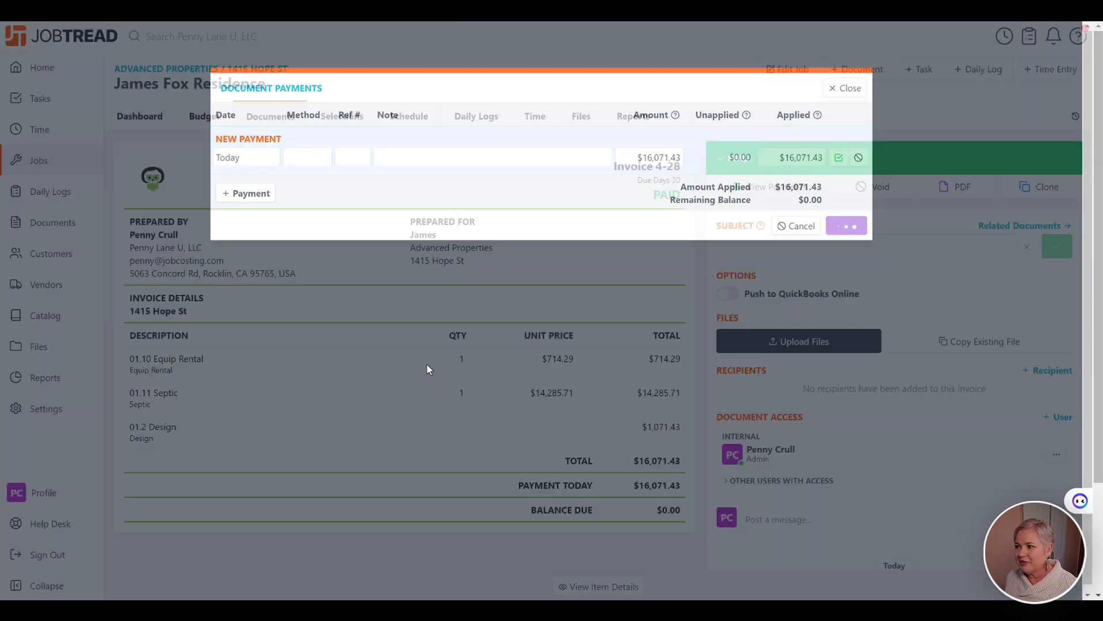